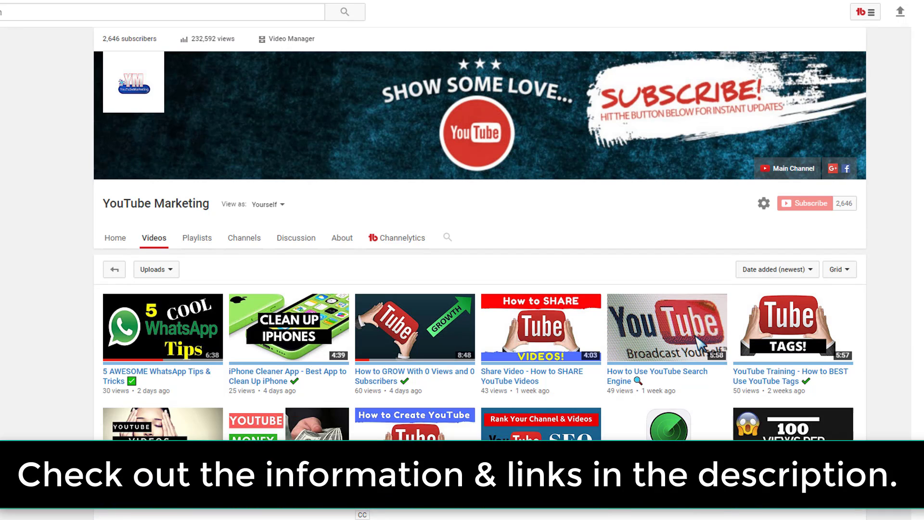
Scroll the channel's Videos tab to find 'How to GROW With 0 Views and 0 Subscribers'.
scroll(down, 3)
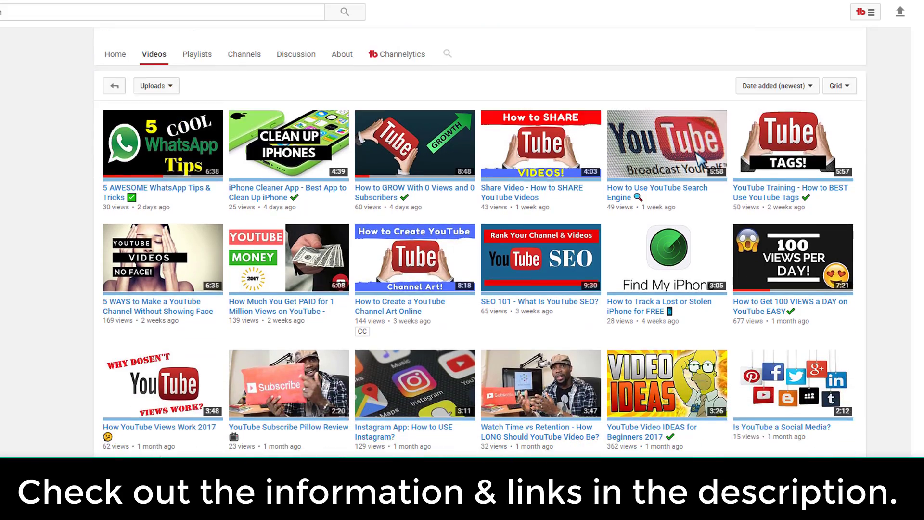
scroll(down, 3)
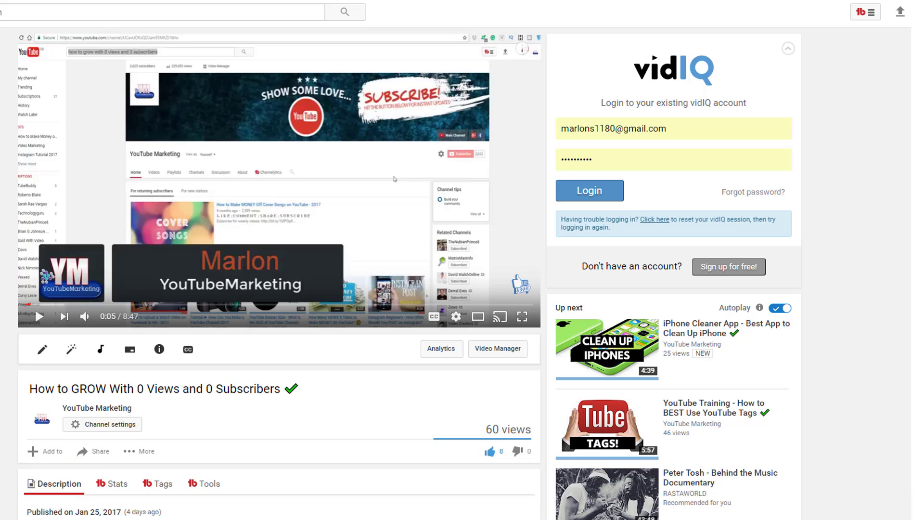
mouse_move(417, 261)
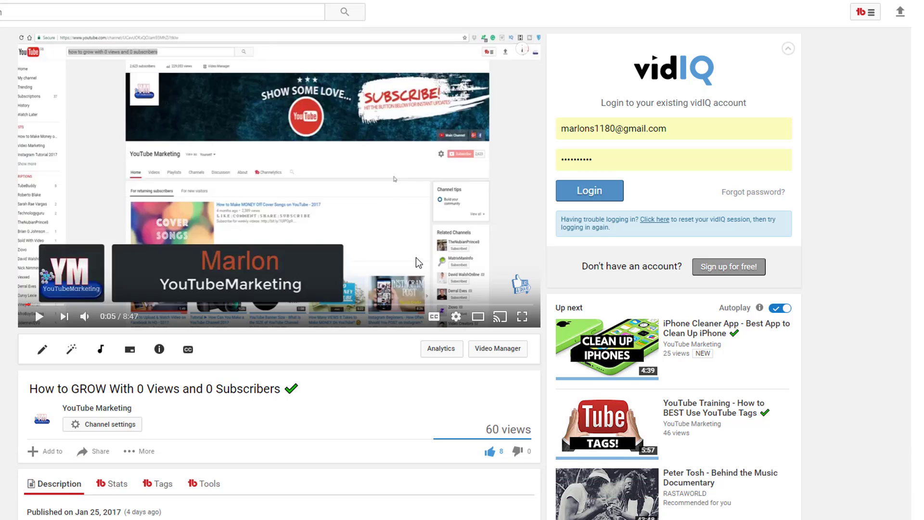
scroll(down, 3)
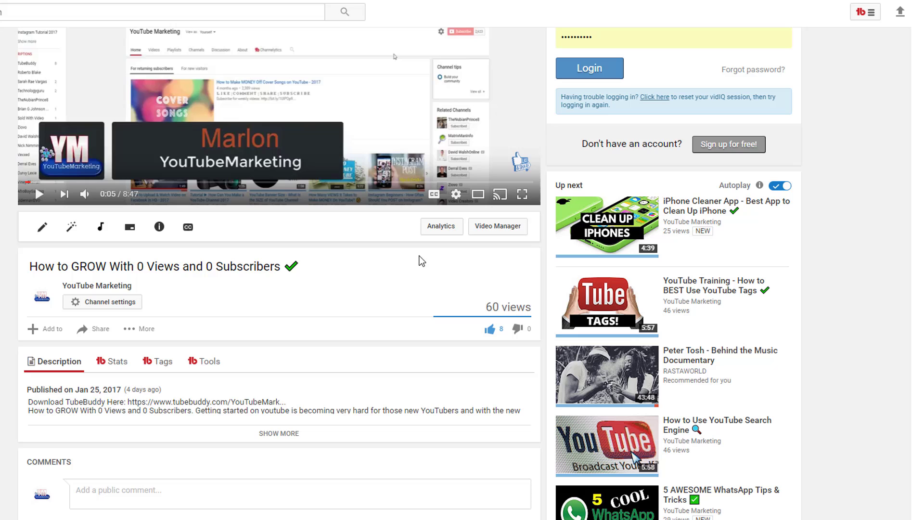
mouse_move(409, 284)
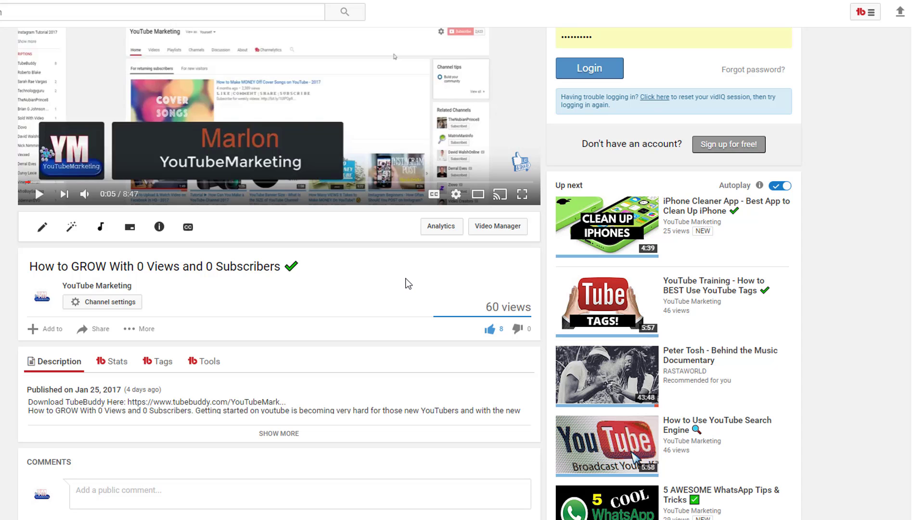
scroll(down, 3)
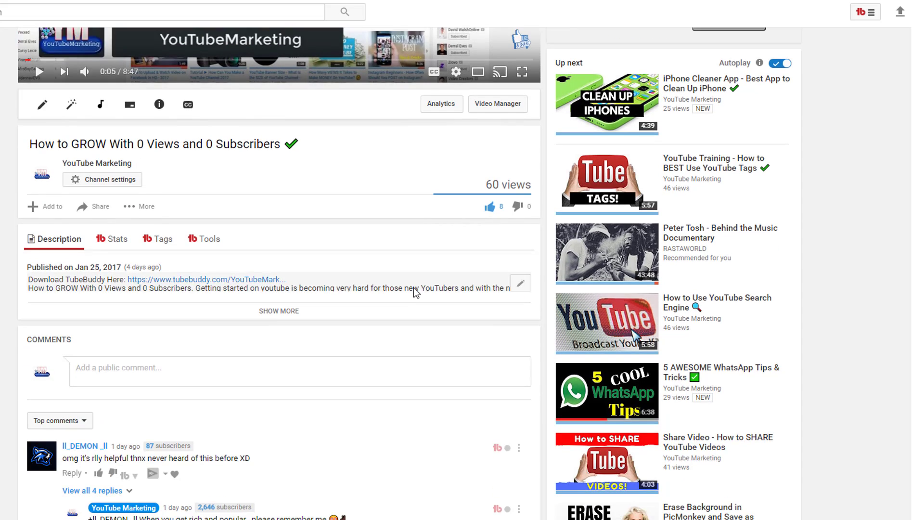
scroll(down, 3)
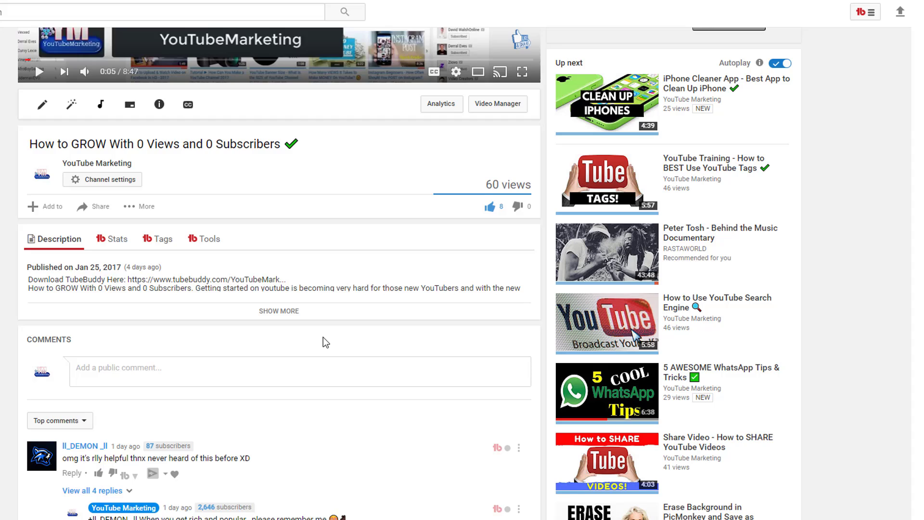
scroll(down, 3)
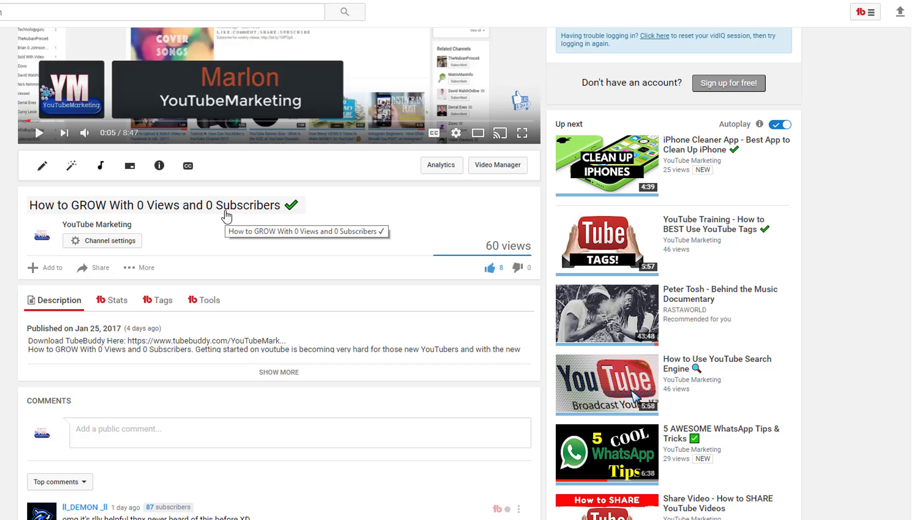
mouse_move(230, 288)
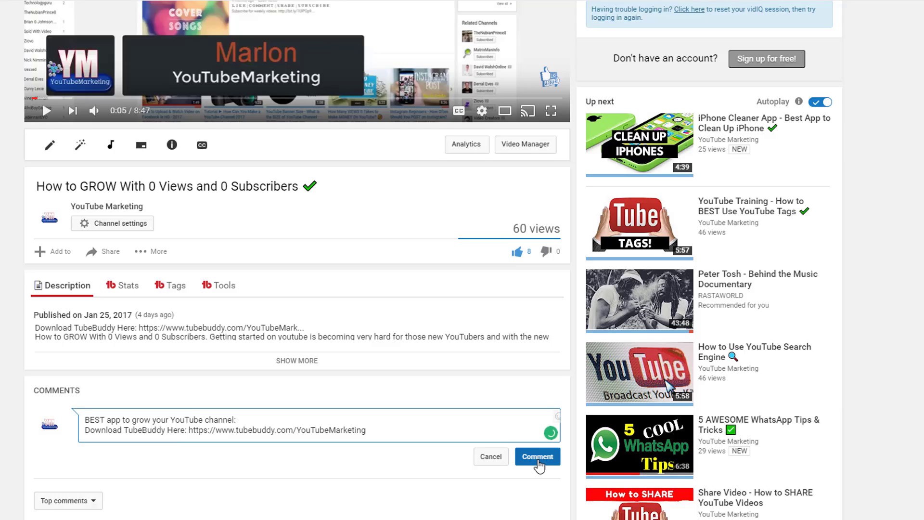
Post the TubeBuddy promo comment with its download link on the video.
click(537, 456)
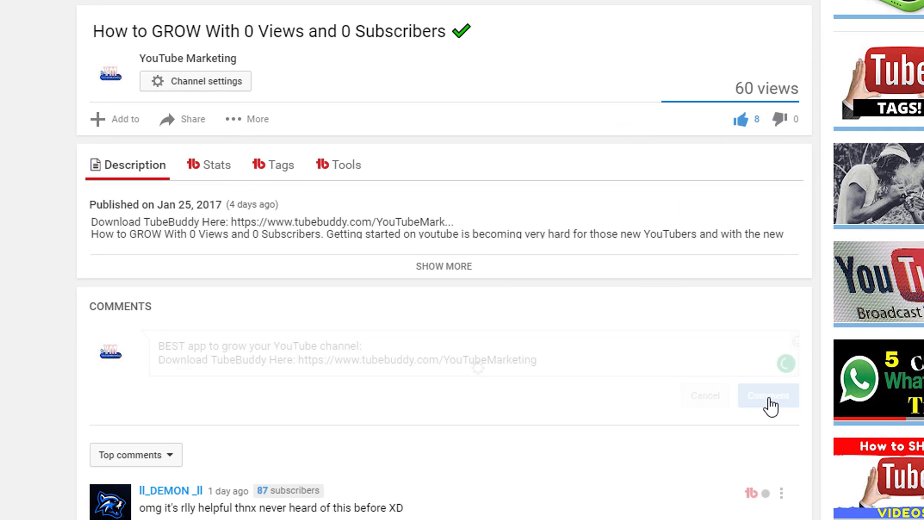
click(767, 394)
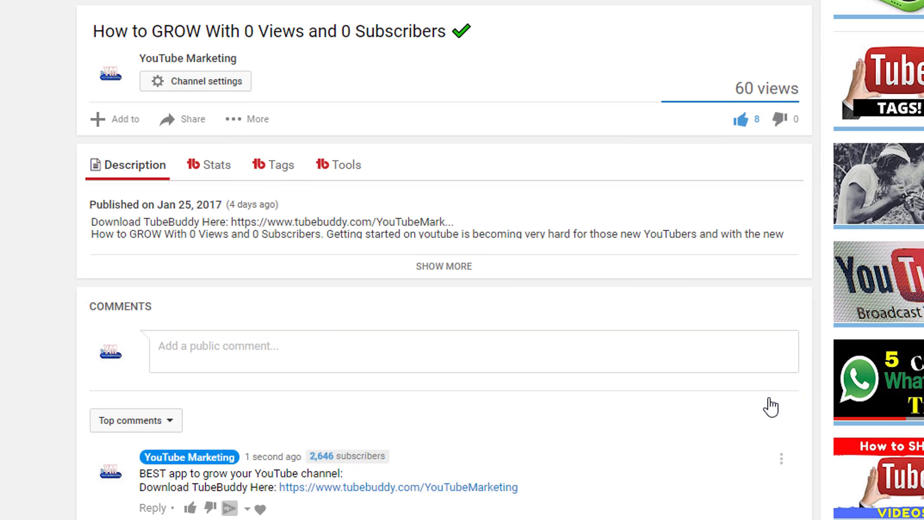
Choose Pin from the new TubeBuddy comment's options menu.
scroll(down, 3)
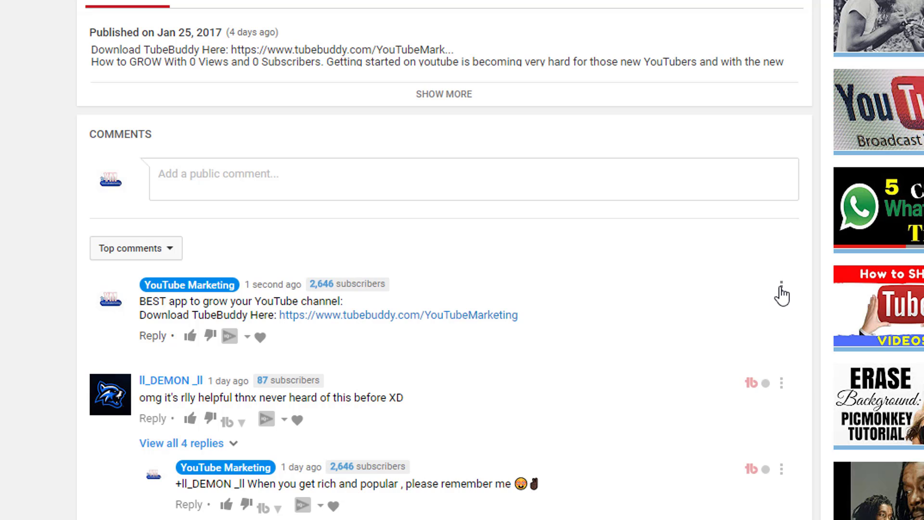
mouse_move(782, 300)
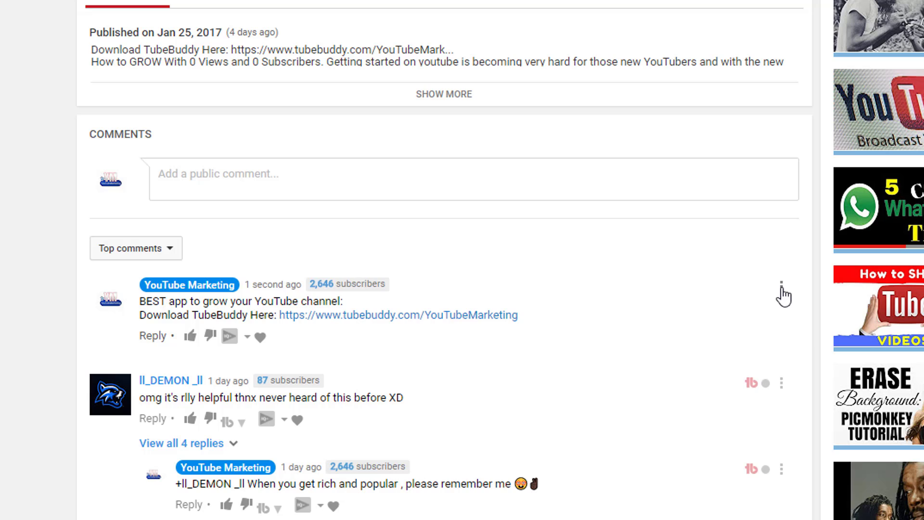
click(782, 284)
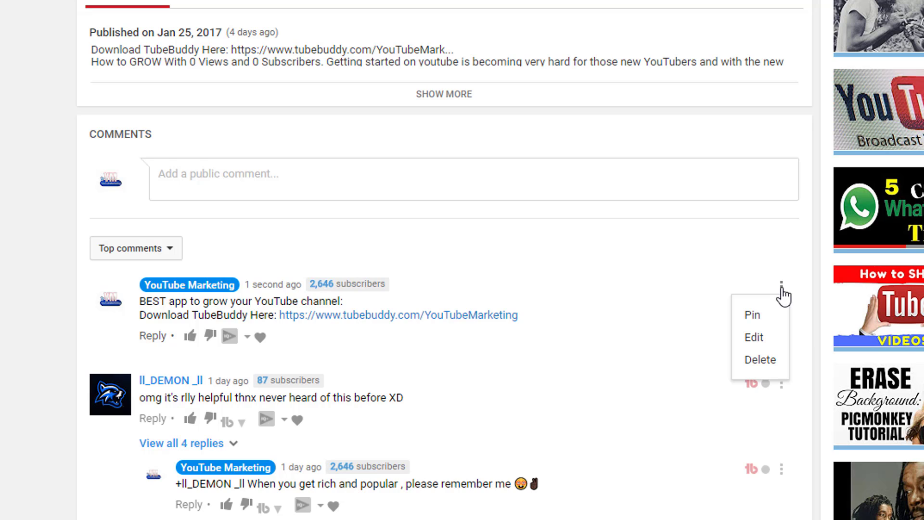
mouse_move(753, 315)
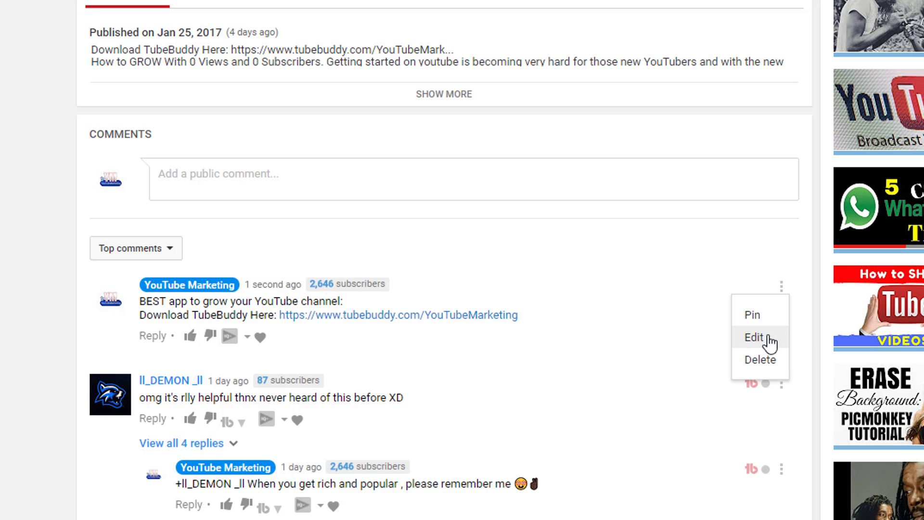
mouse_move(761, 315)
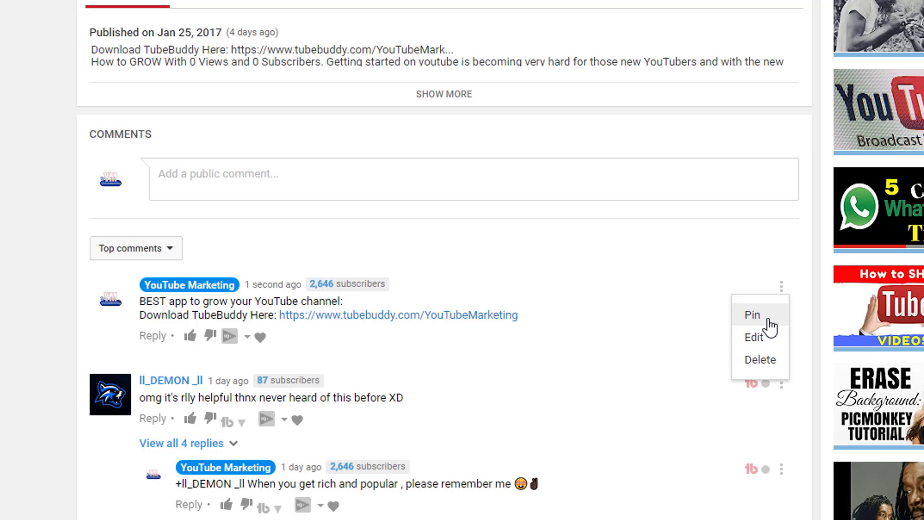
mouse_move(764, 334)
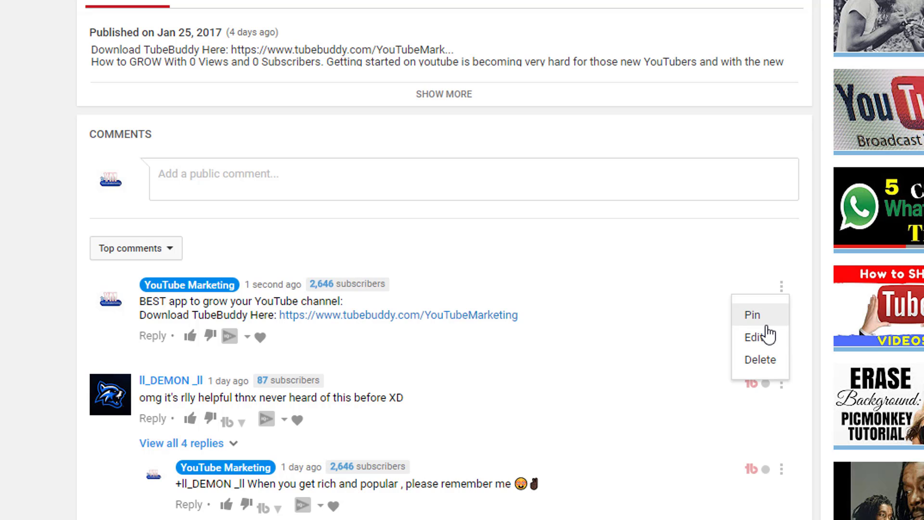
mouse_move(756, 337)
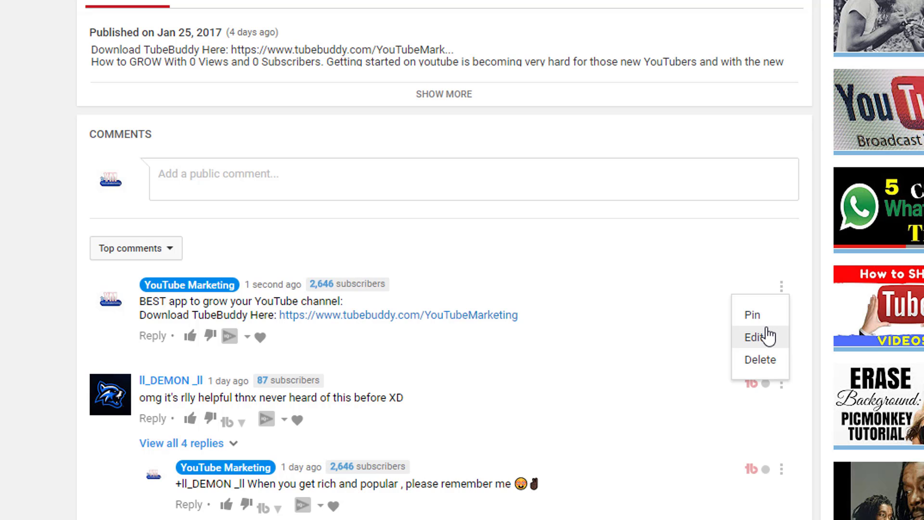
mouse_move(760, 315)
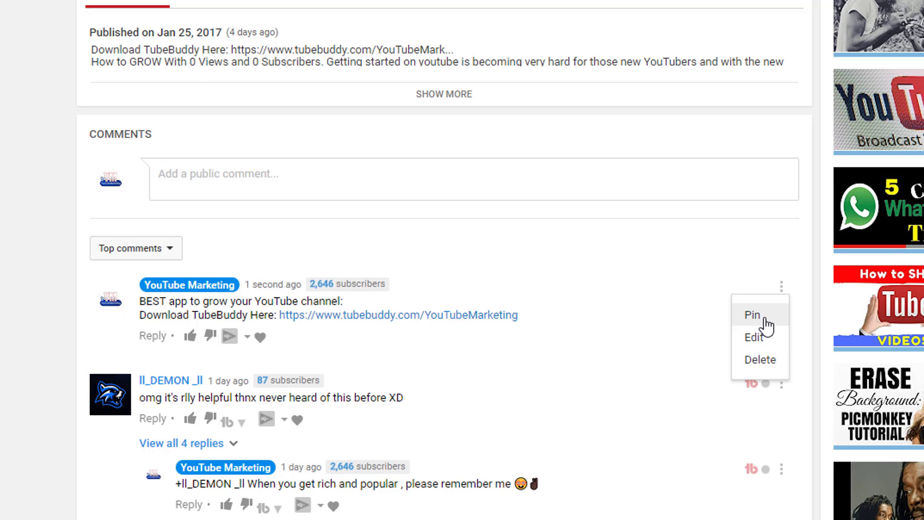
click(751, 314)
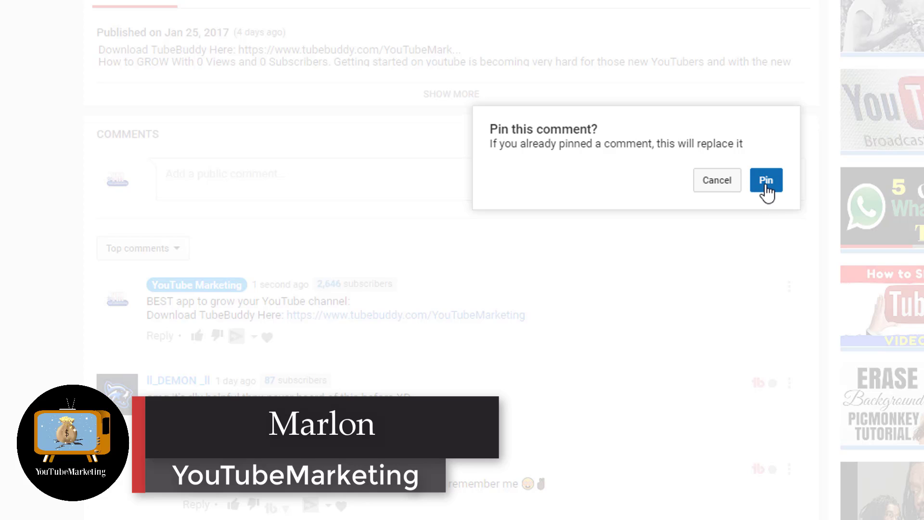
Confirm pinning the TubeBuddy comment and scroll to check it sits at the top.
click(766, 180)
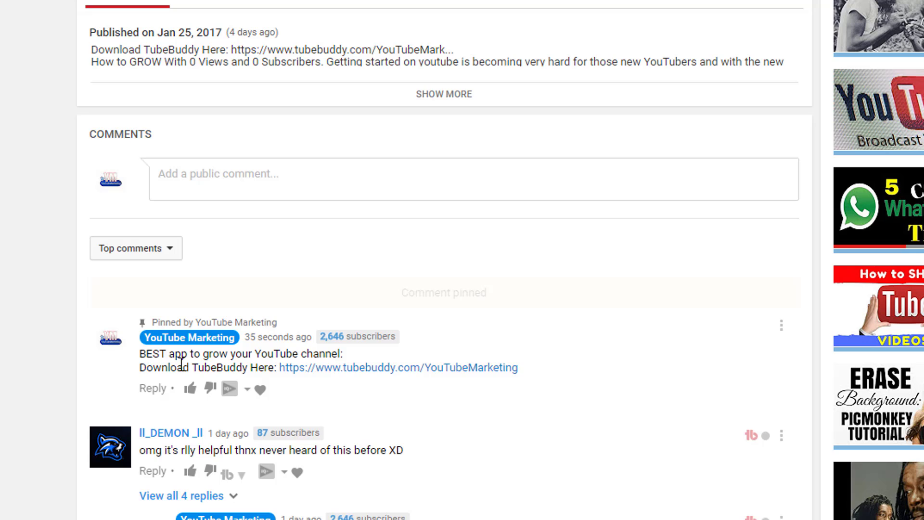
scroll(down, 3)
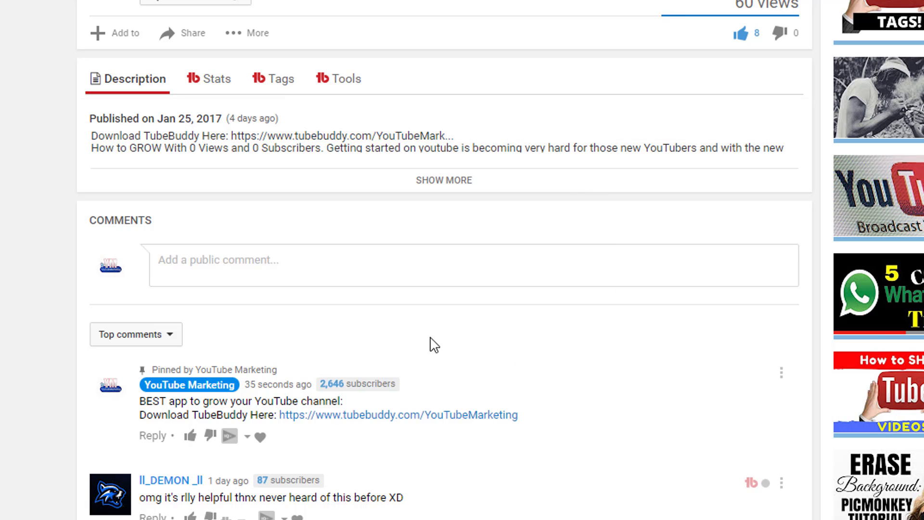
scroll(down, 3)
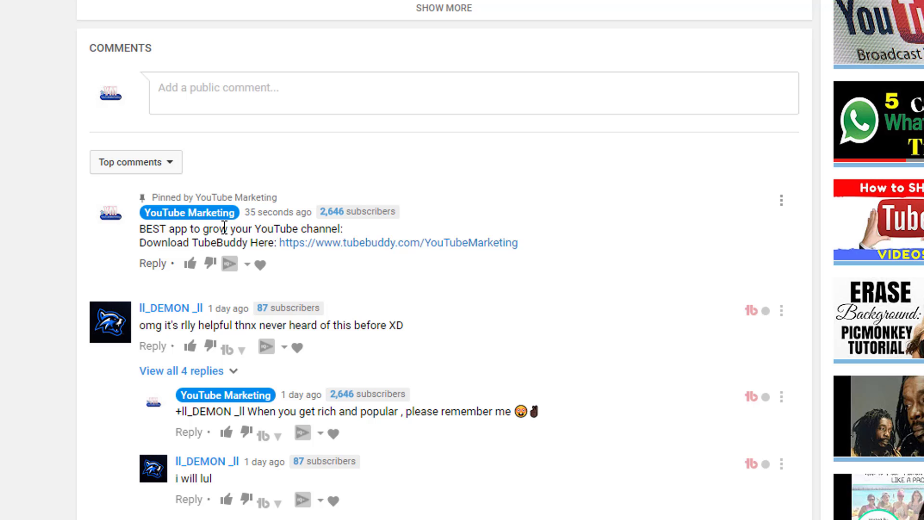
mouse_move(258, 241)
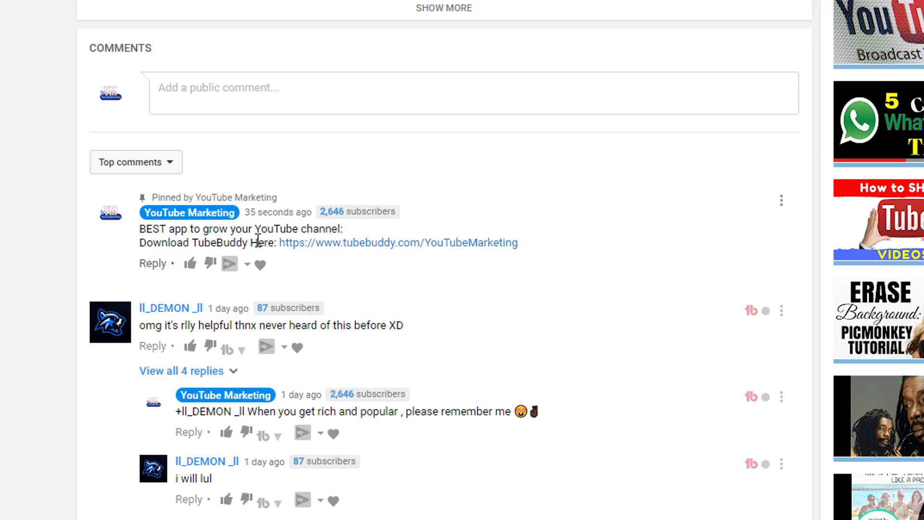
mouse_move(418, 265)
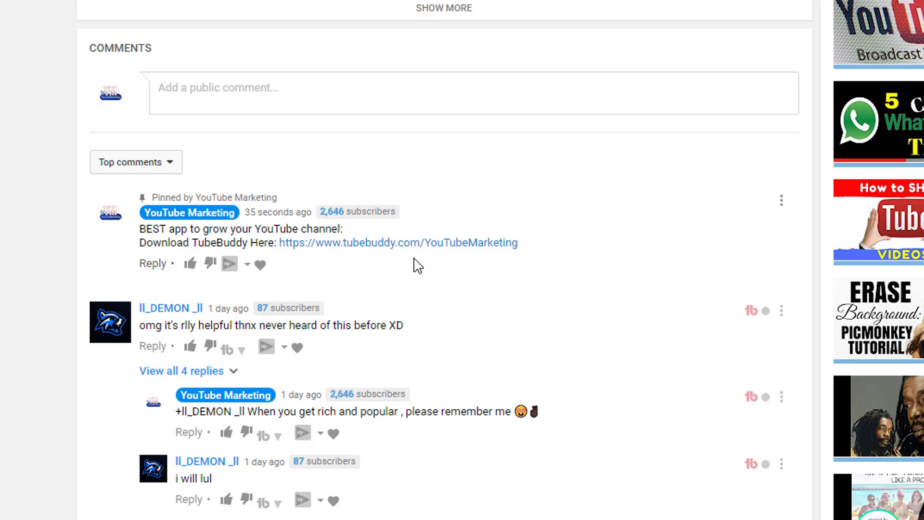
mouse_move(510, 242)
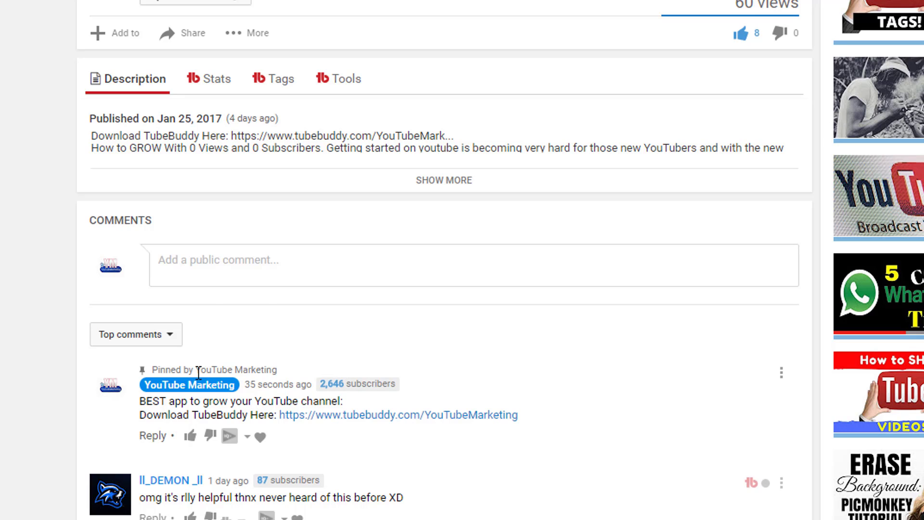
mouse_move(254, 283)
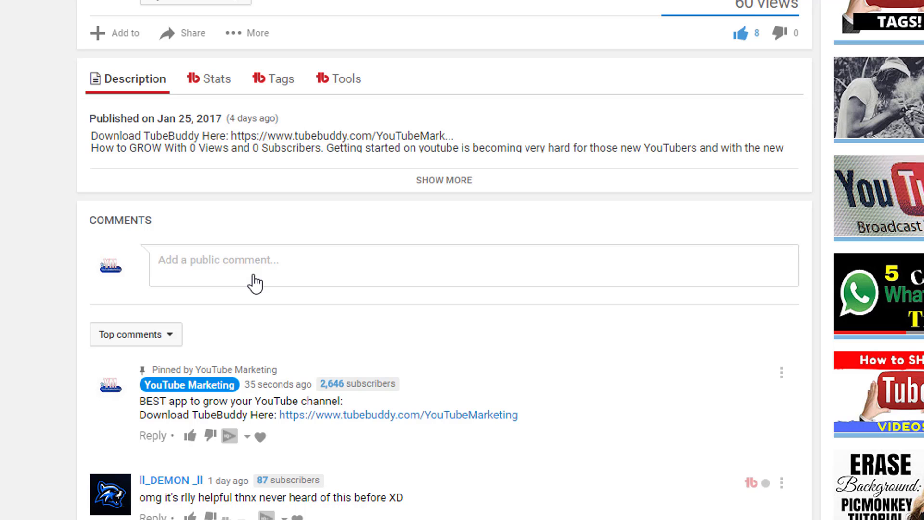
Browse the channel's uploaded videos, newest first, on the Videos page.
scroll(down, 3)
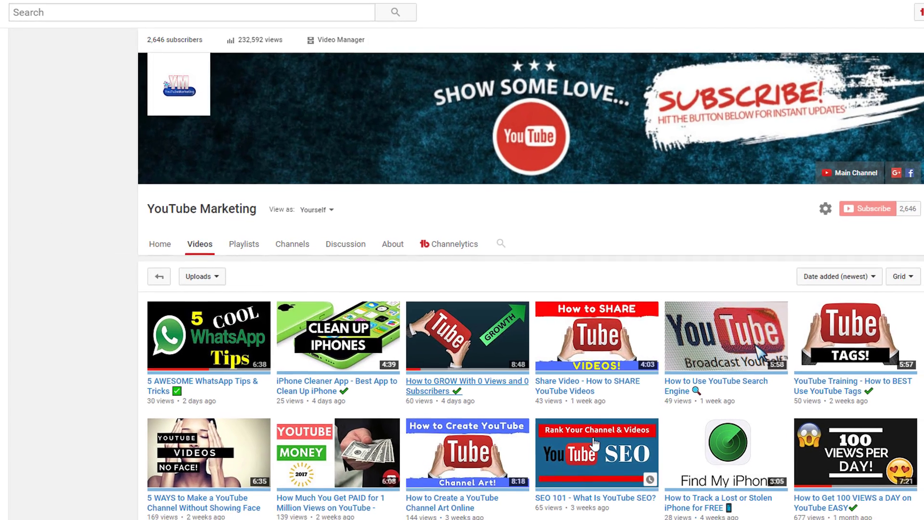
scroll(down, 3)
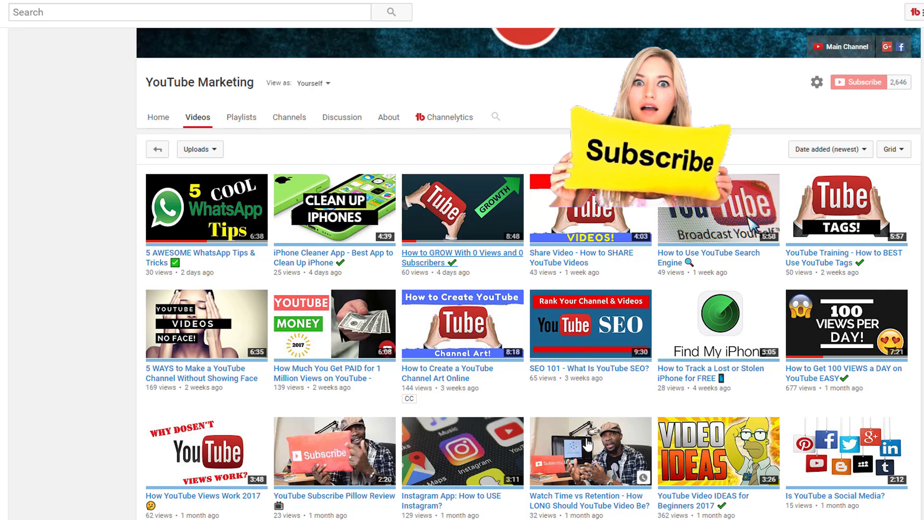
scroll(down, 3)
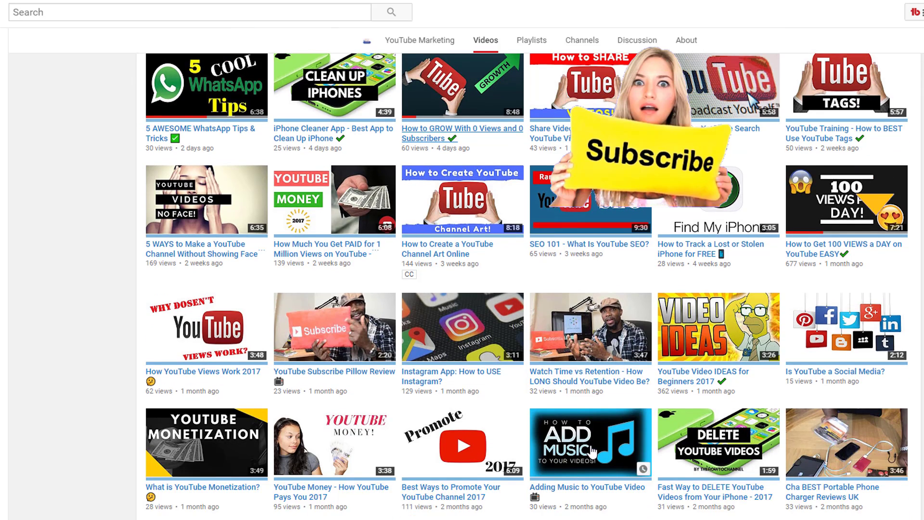
scroll(down, 3)
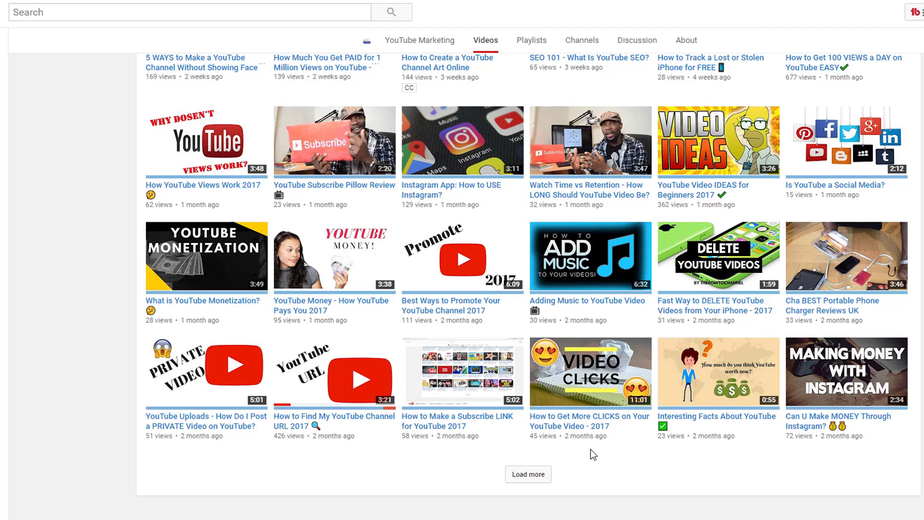
mouse_move(527, 475)
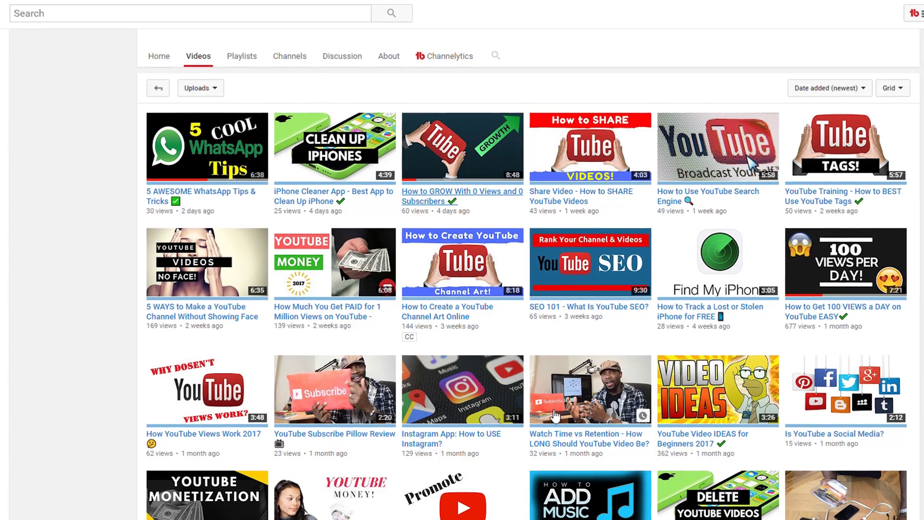
scroll(down, 3)
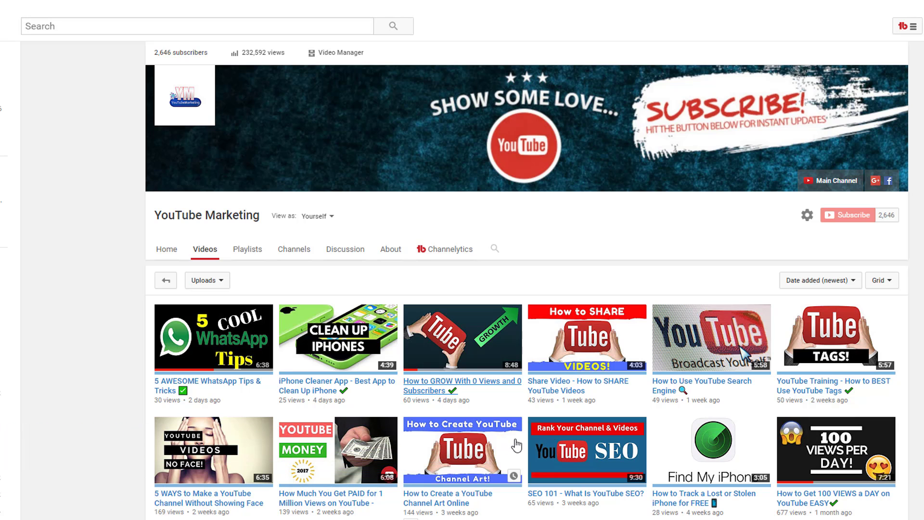
scroll(down, 3)
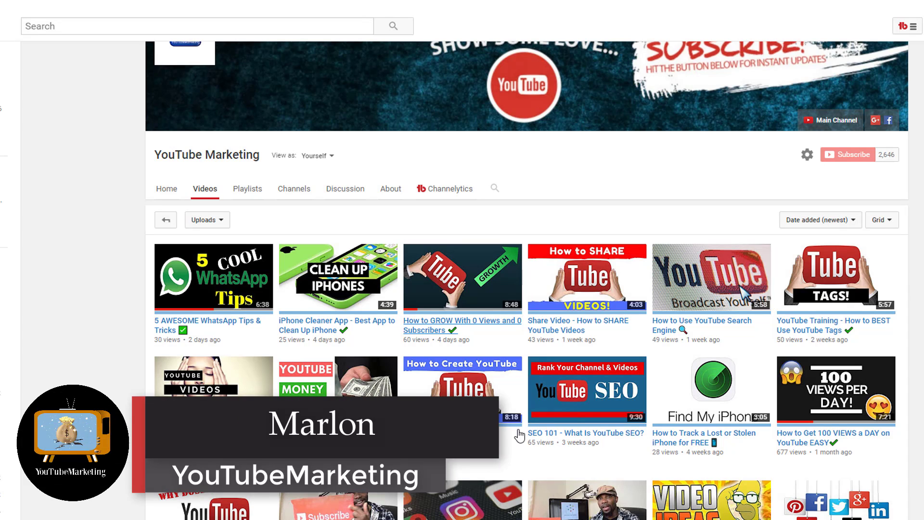
mouse_move(519, 435)
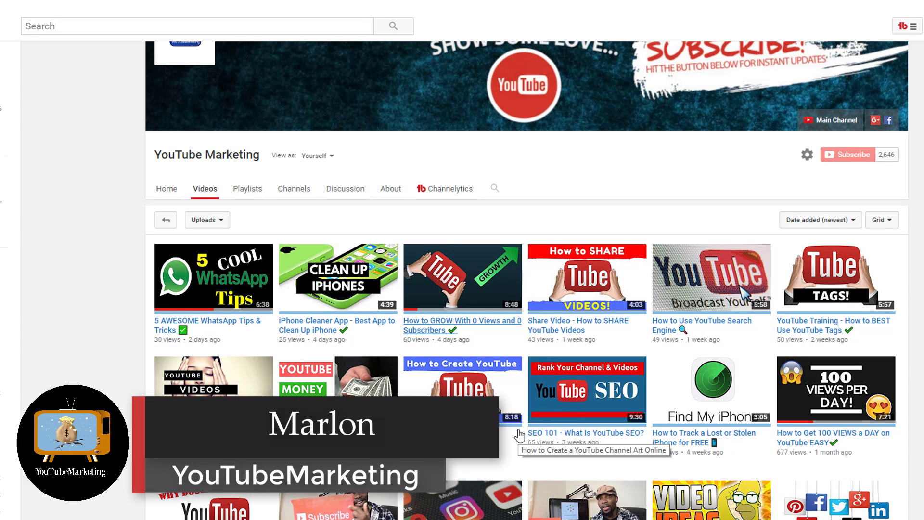